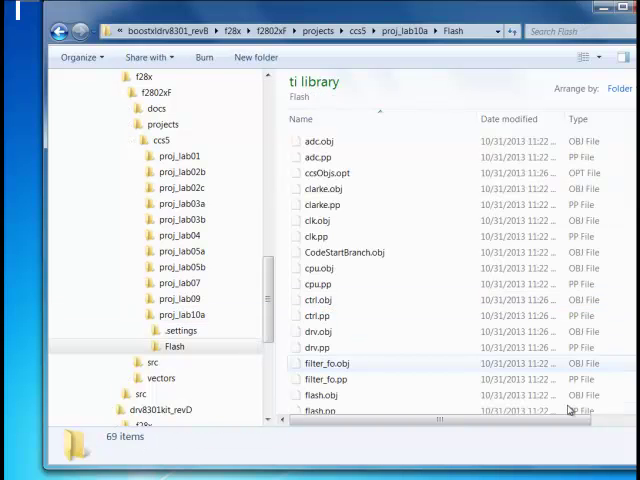
Select proj_lab10a.out, then delete the old appProgram.out from the InstaSPIN_F2802xF_UNIVERSAL web-app folder.
scroll(down, 3)
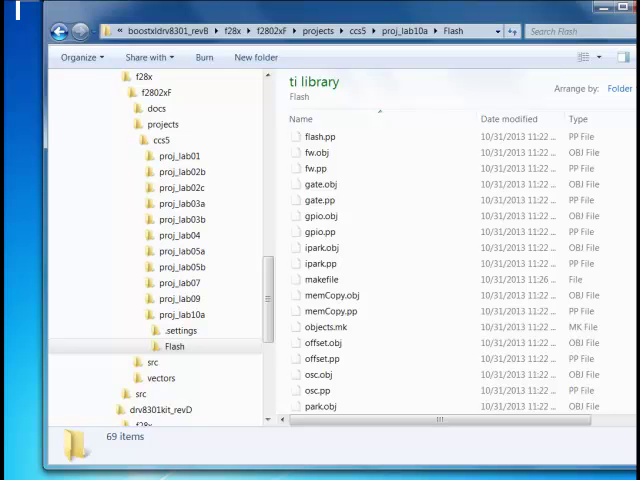
click(334, 295)
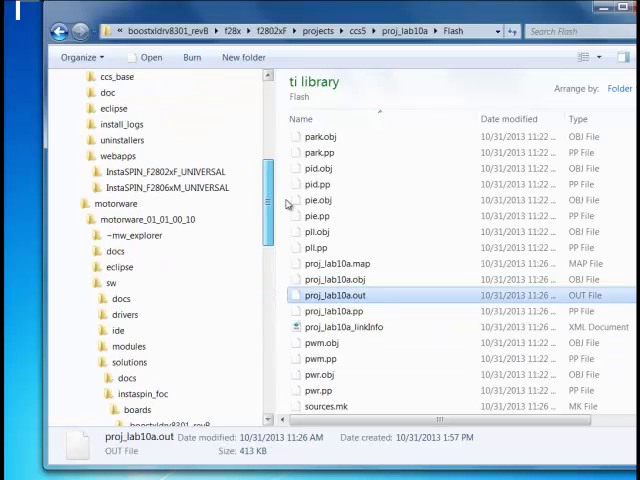
click(166, 251)
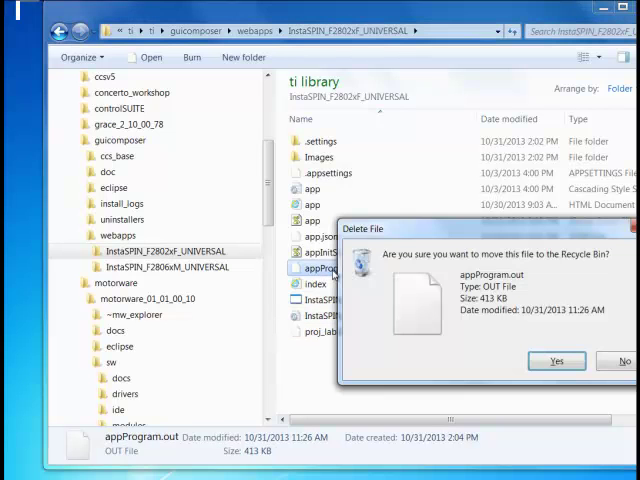
click(557, 360)
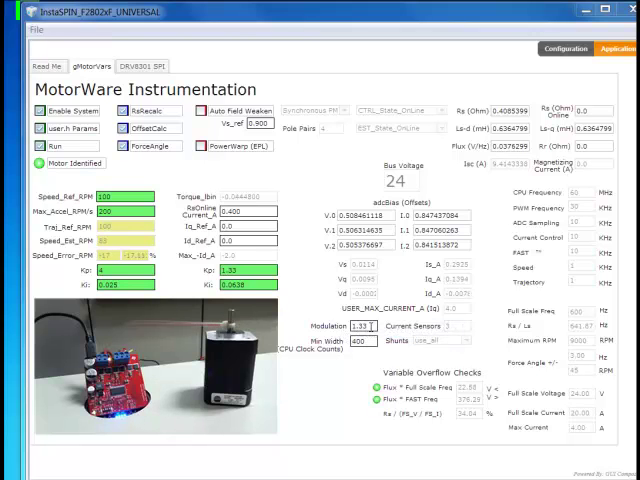
Set Modulation to 1.0 and Max_Accel_RPM/s to 2000 in gMotorVars.
click(360, 326)
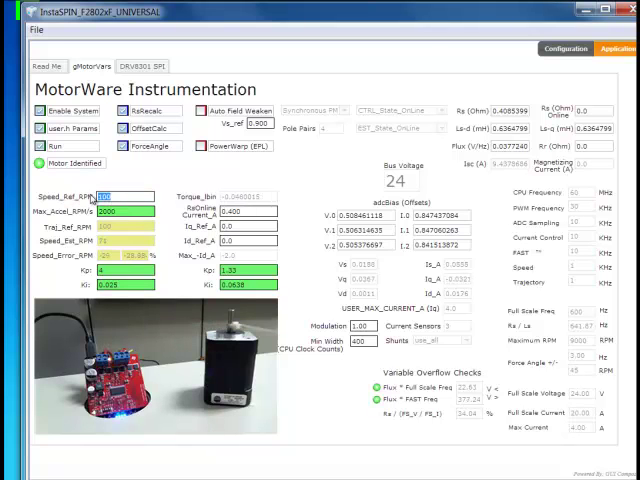
Enter 5000 in the Speed_Ref_RPM field.
text(5000)
click(125, 270)
text(2)
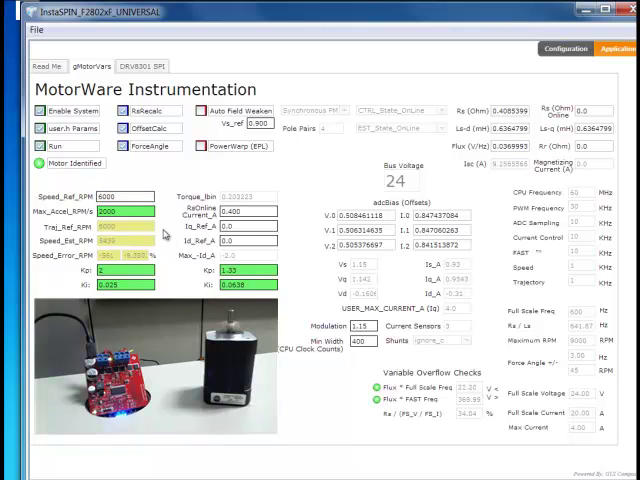
mouse_move(369, 278)
text(2000)
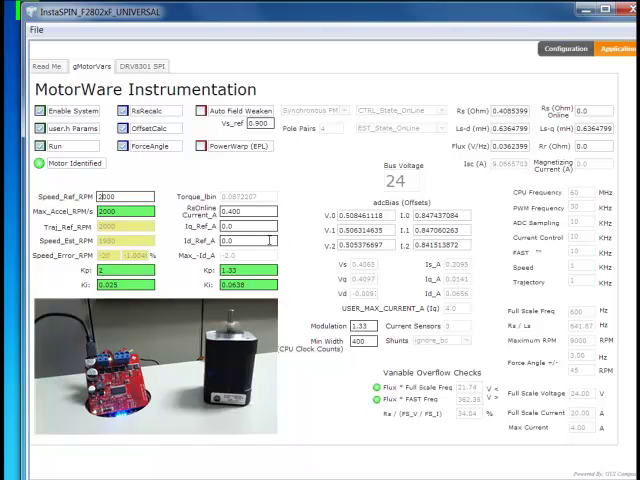
mouse_move(265, 241)
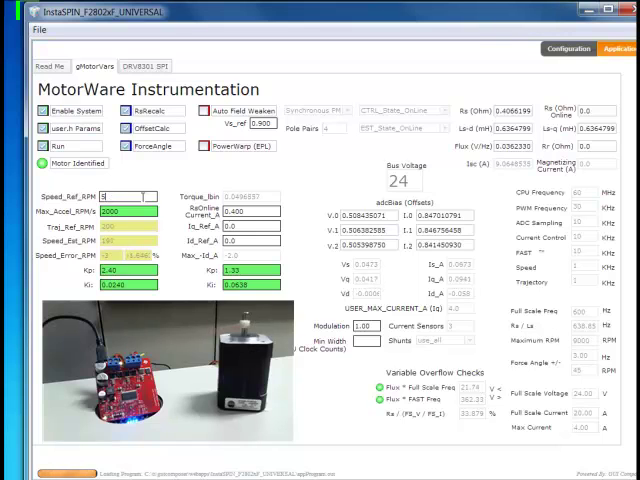
Enter 5000 as the Speed_Ref_RPM value.
text(5000)
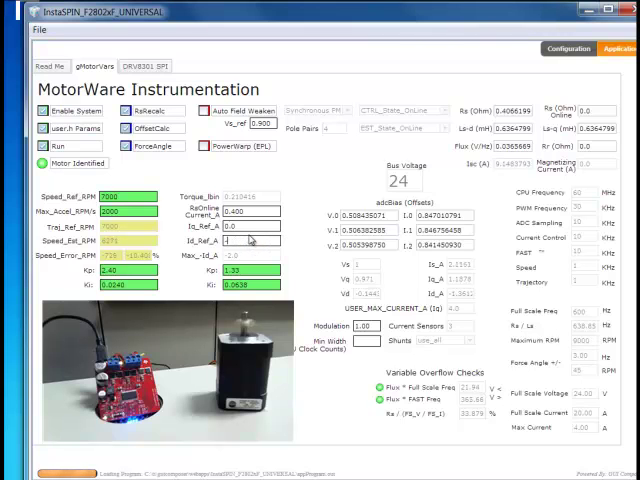
Type -1.5 into the Id_Ref_A box for negative direct-axis current.
text(-1.5)
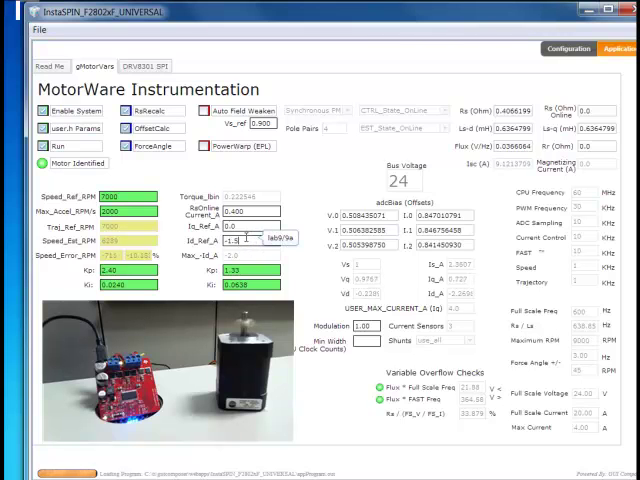